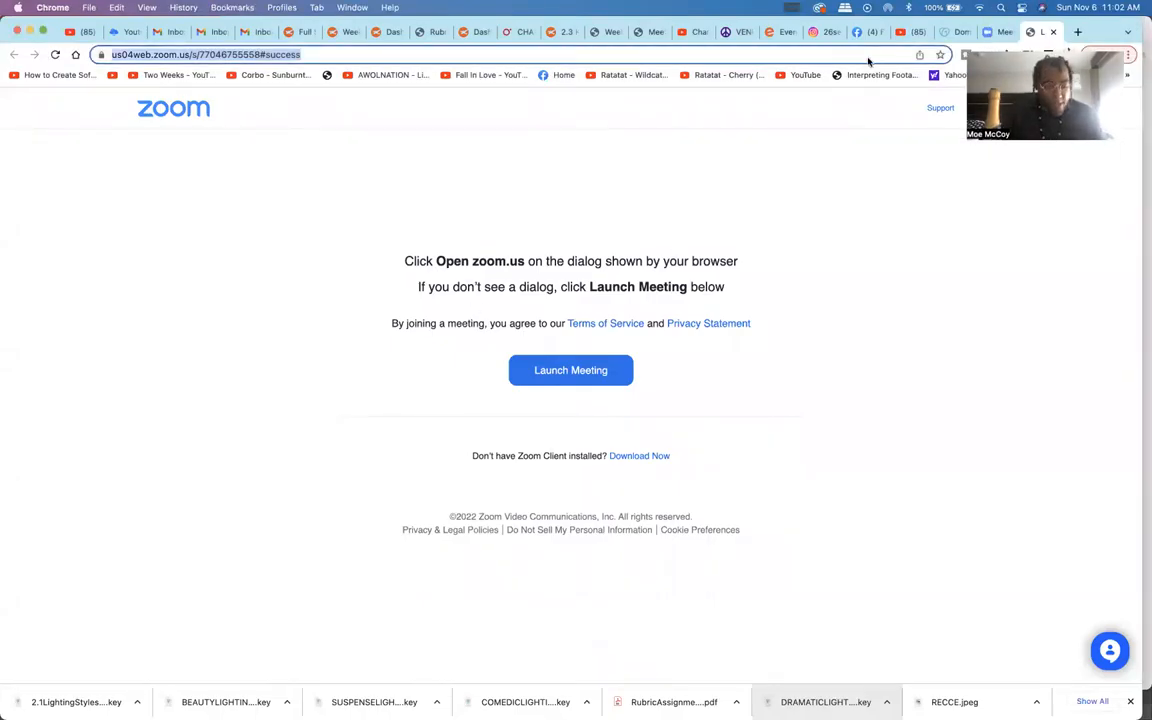
Enter 26sevenfilms.com to reach the MoCity Movie Casting Event on Eventbrite
type("26sevenfilms.com")
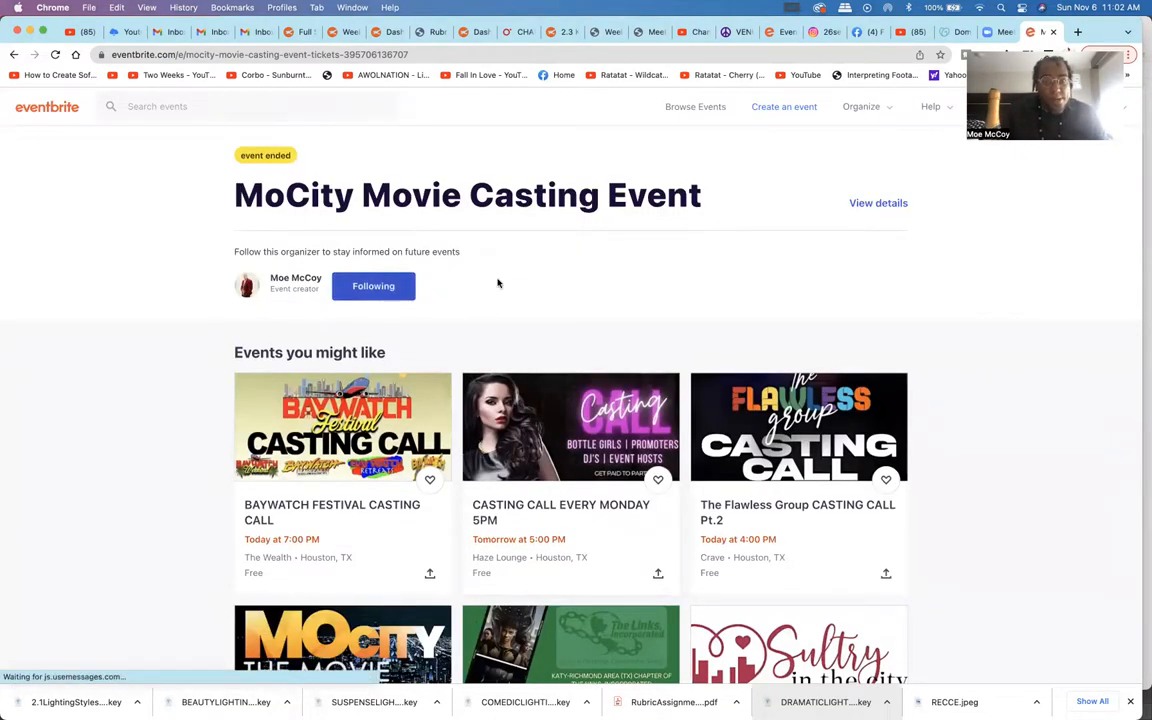
View the casting event's full details and scroll through its flyers and back to top
scroll("down", 3)
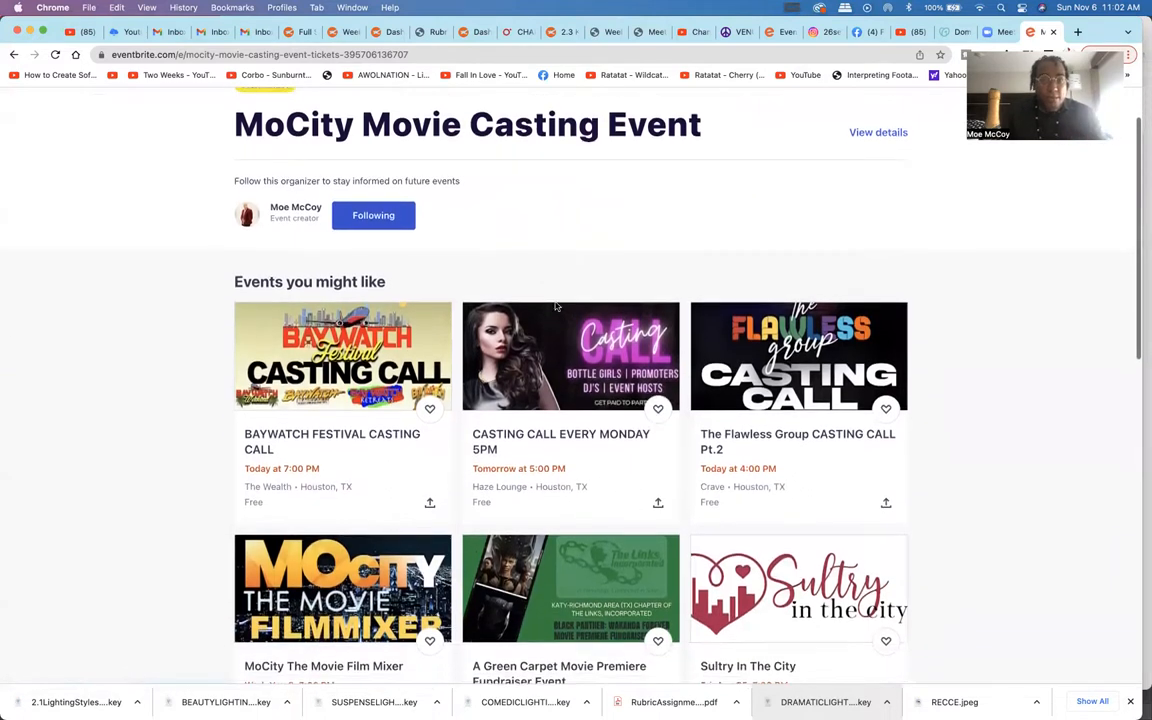
scroll("up", 3)
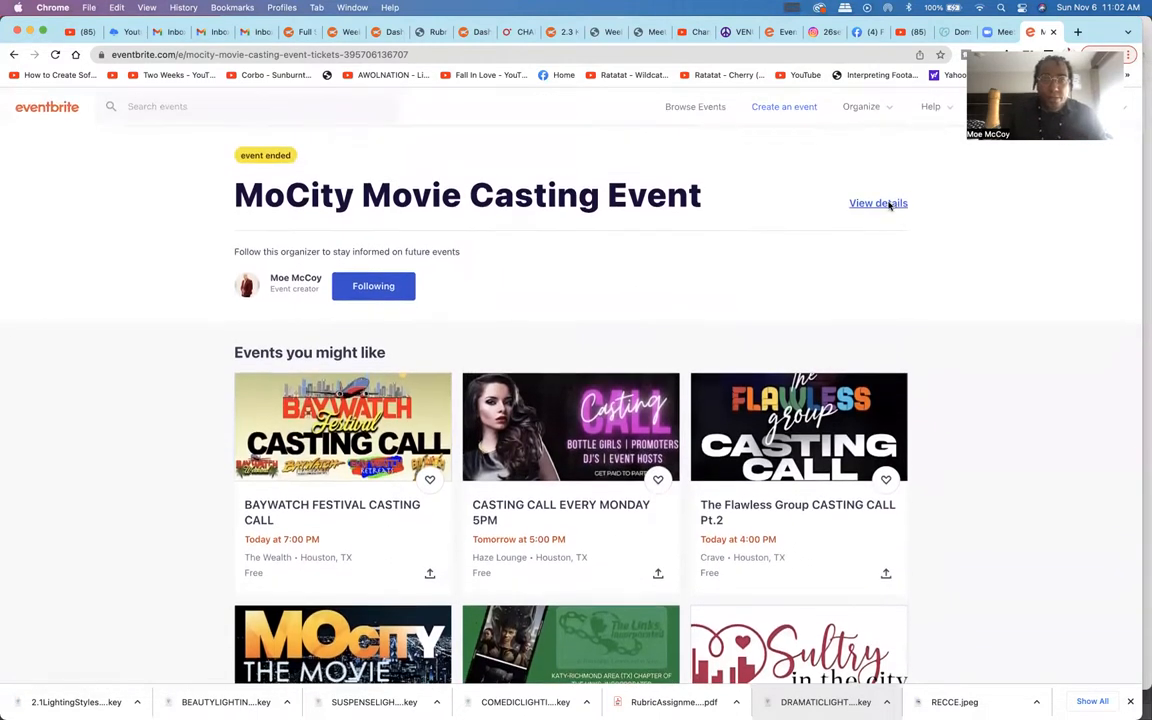
left_click(877, 203)
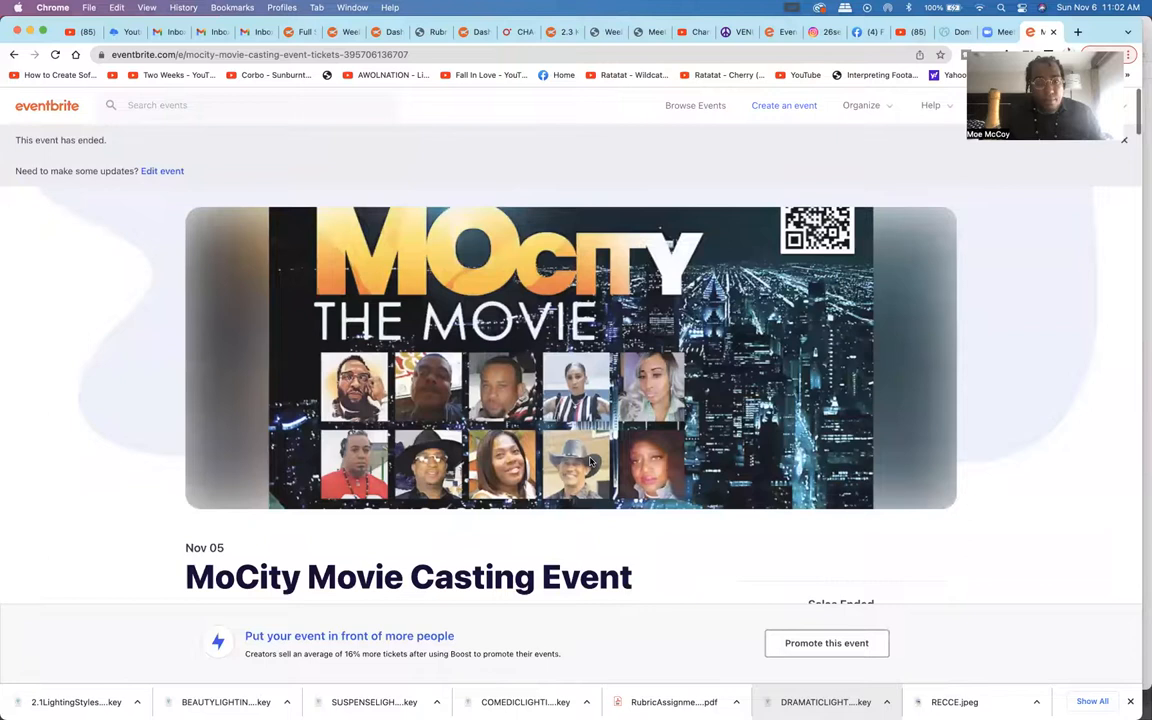
scroll("down", 3)
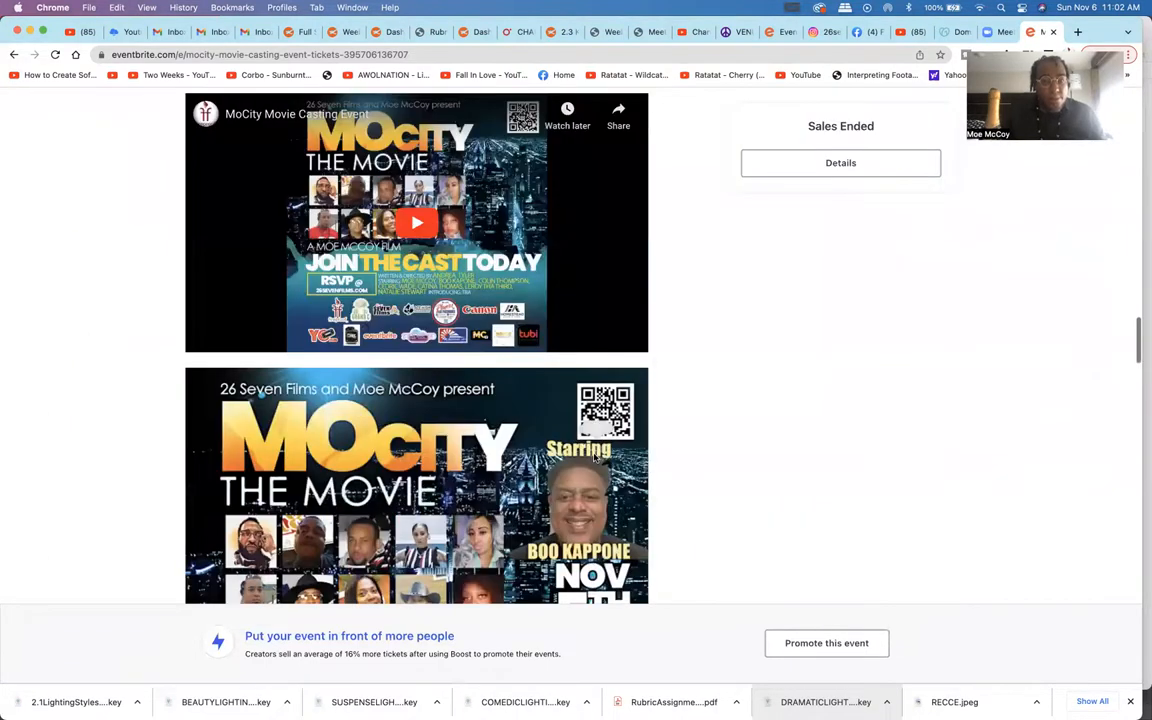
scroll("down", 3)
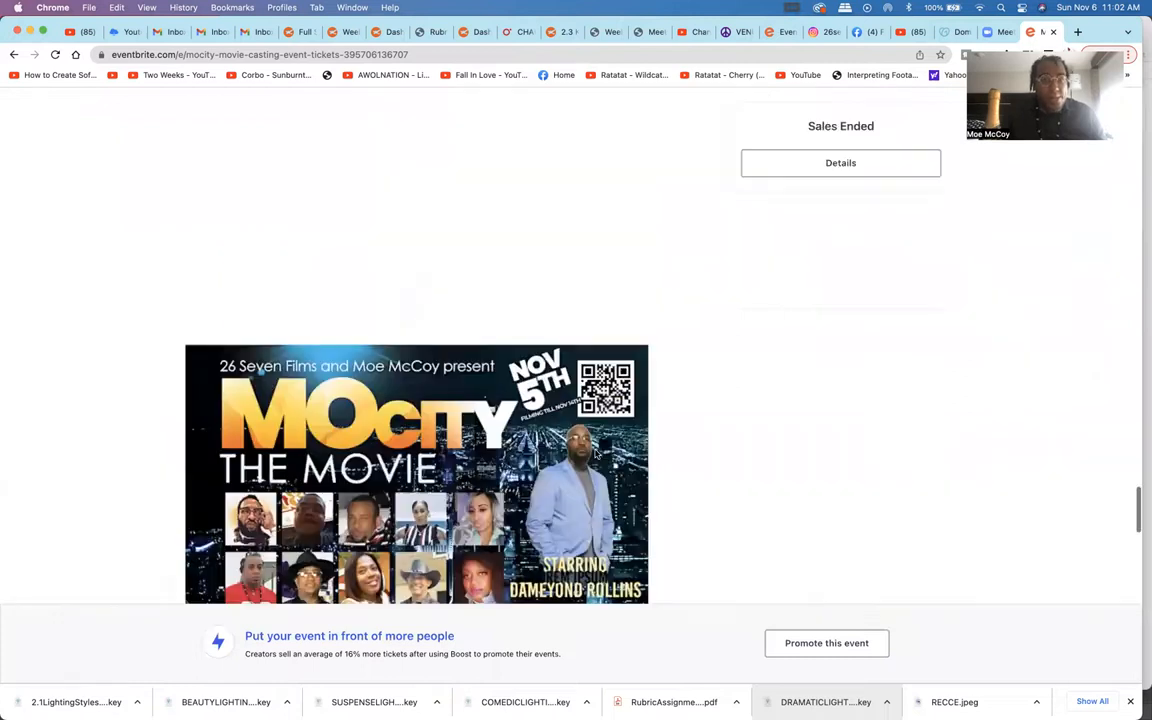
scroll("up", 3)
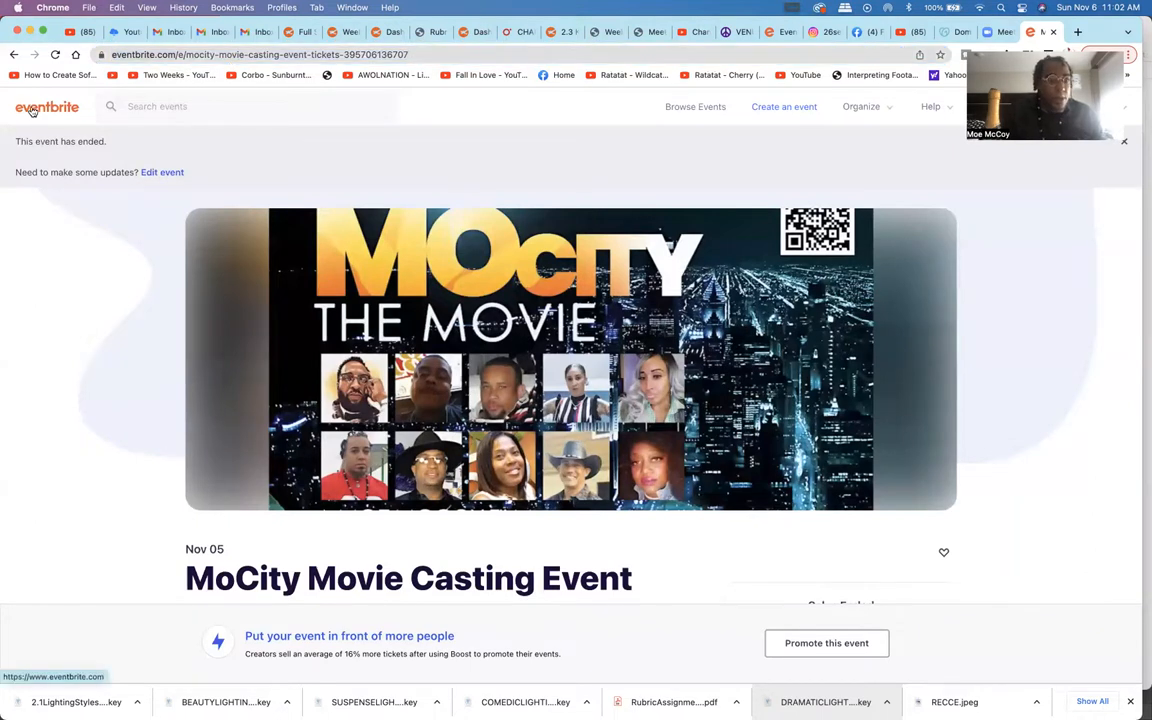
From the organizer Events list, open MoCity The Movie Film Mixer's Basic Info page
left_click(47, 107)
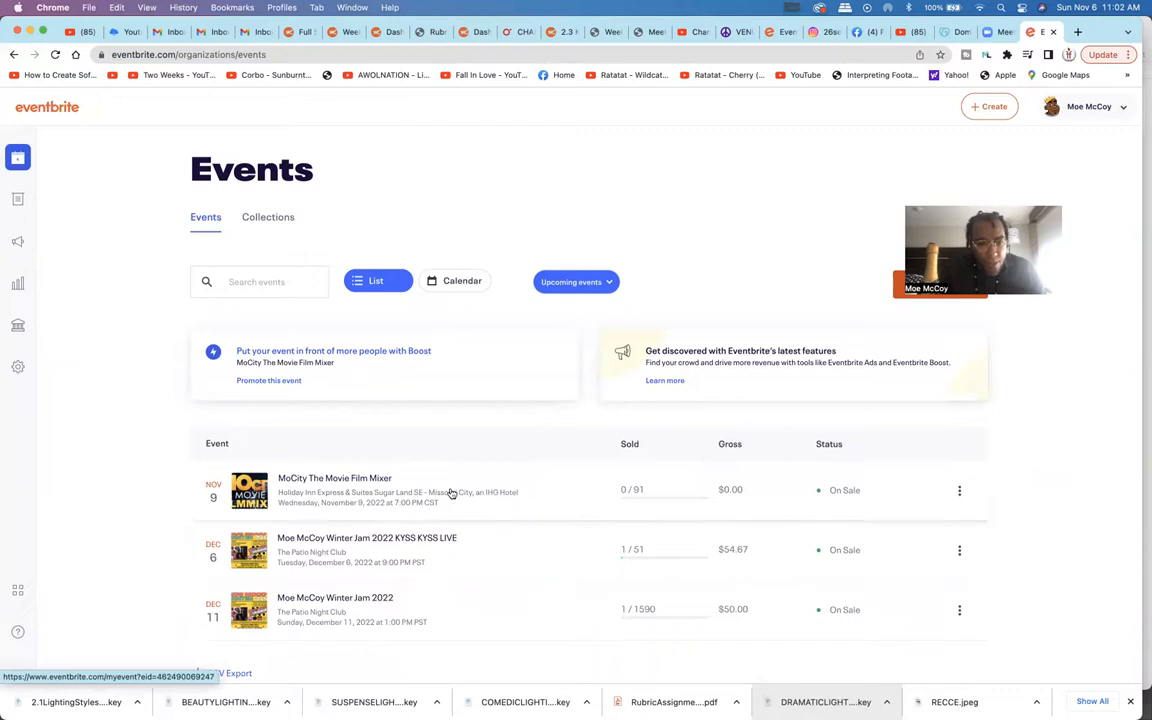
mouse_move(515, 480)
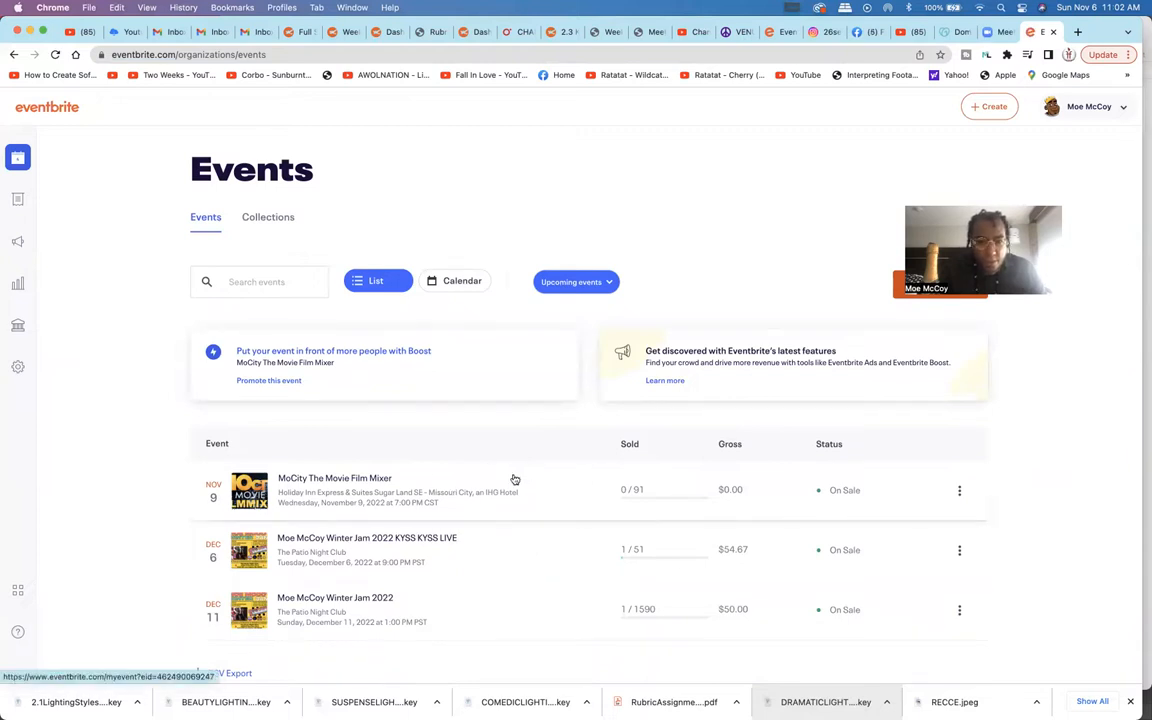
left_click(334, 478)
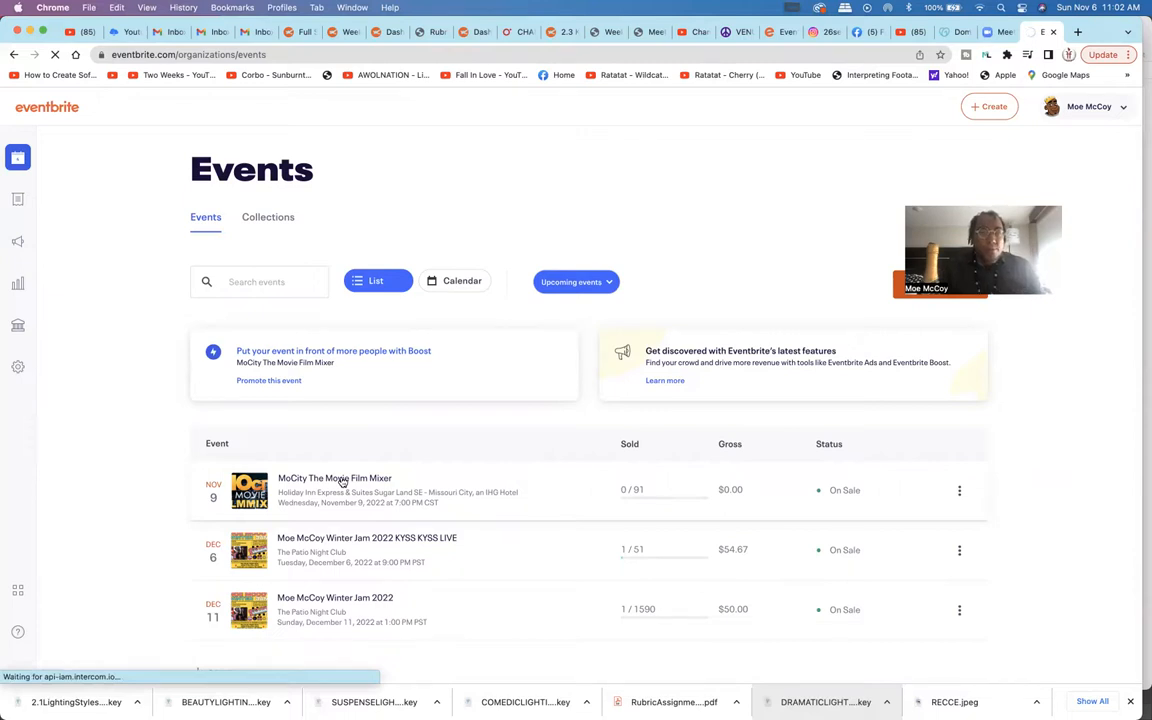
left_click(334, 478)
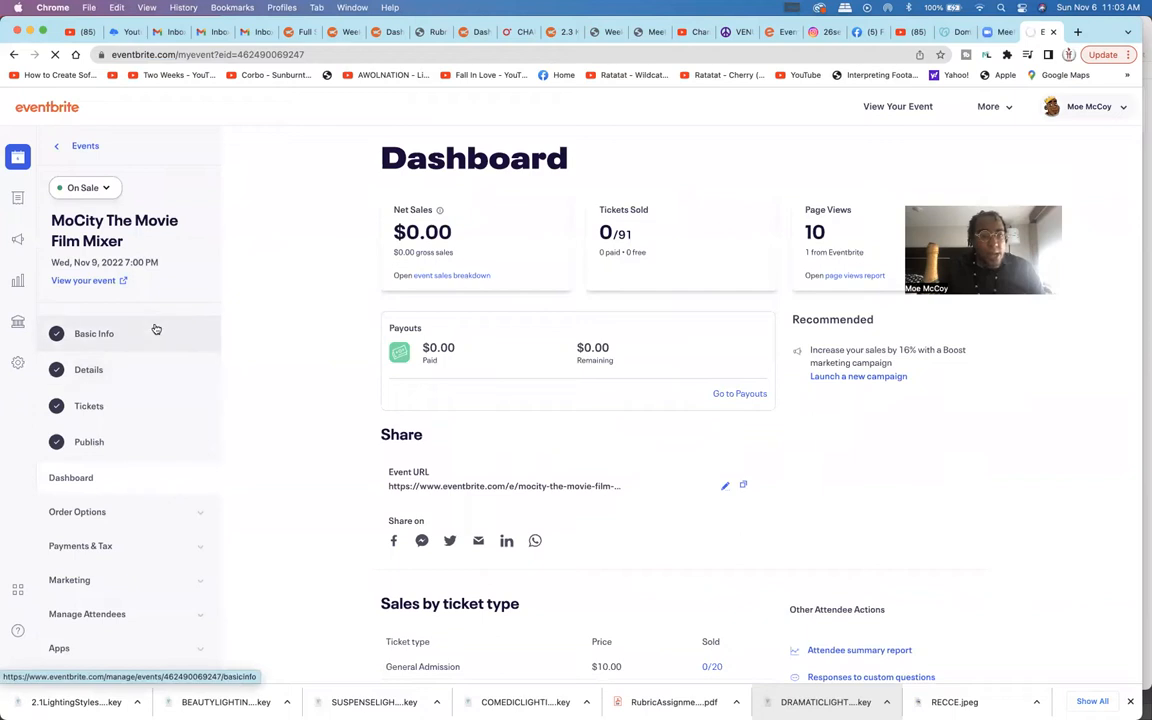
left_click(94, 333)
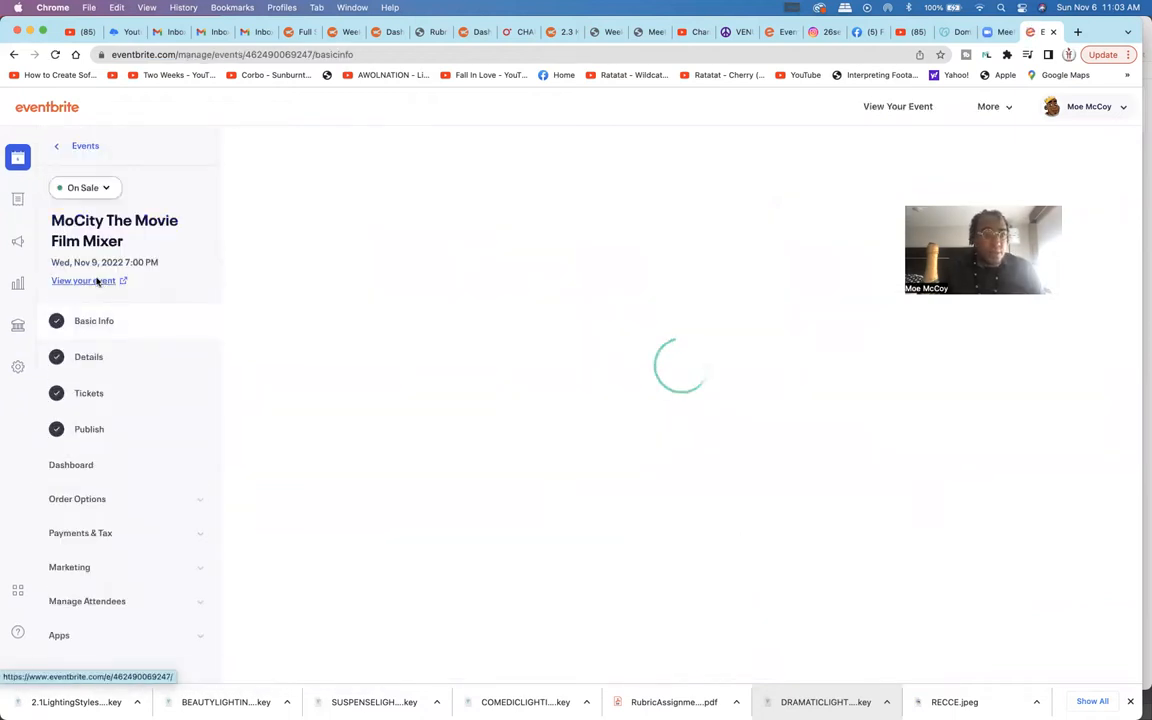
View the Film Mixer's public listing, scrolling through date, map, refund policy and flyers
left_click(82, 281)
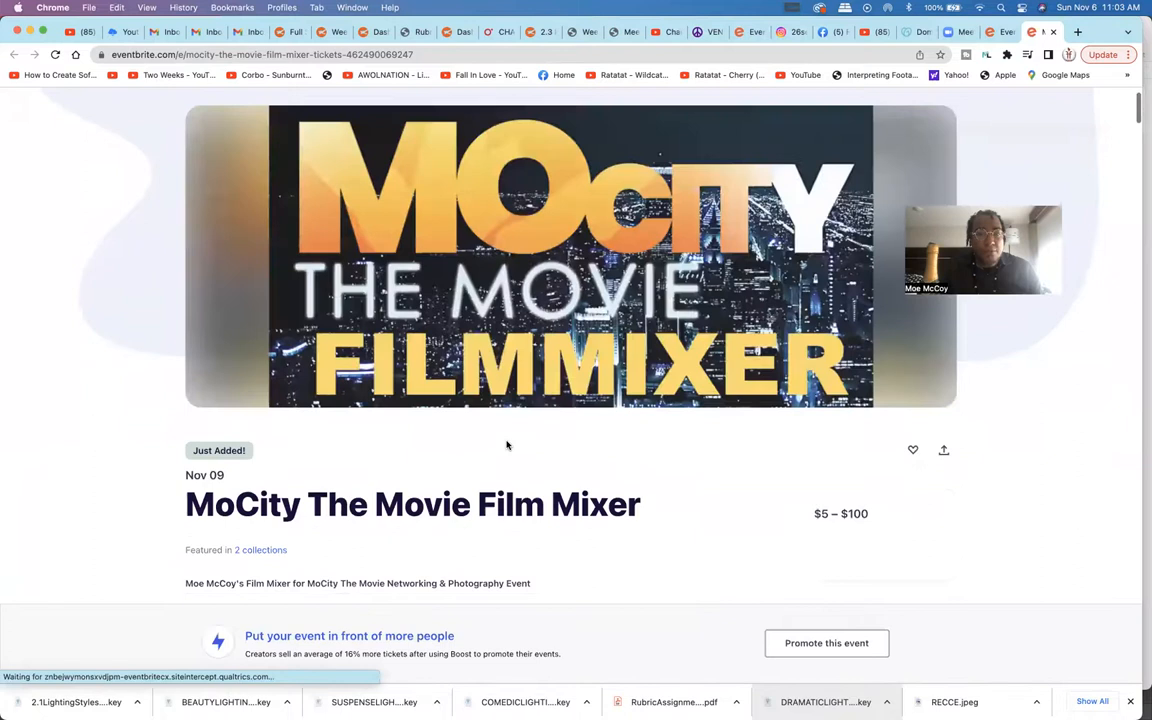
scroll("down", 3)
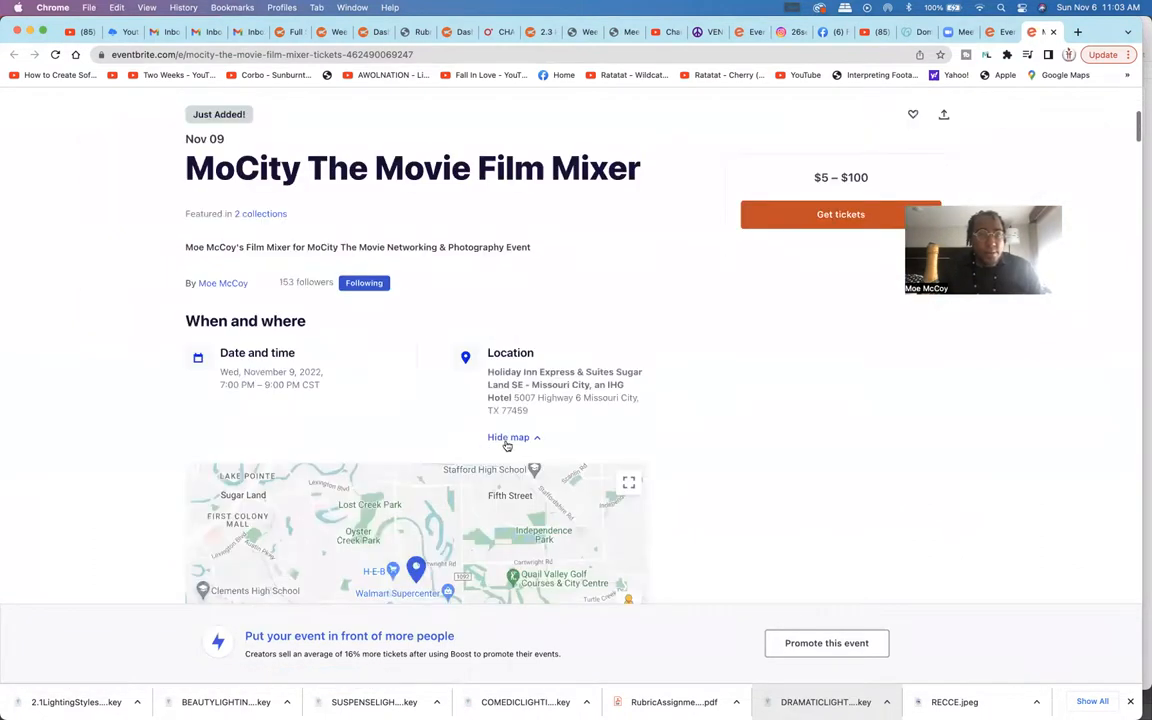
scroll("down", 3)
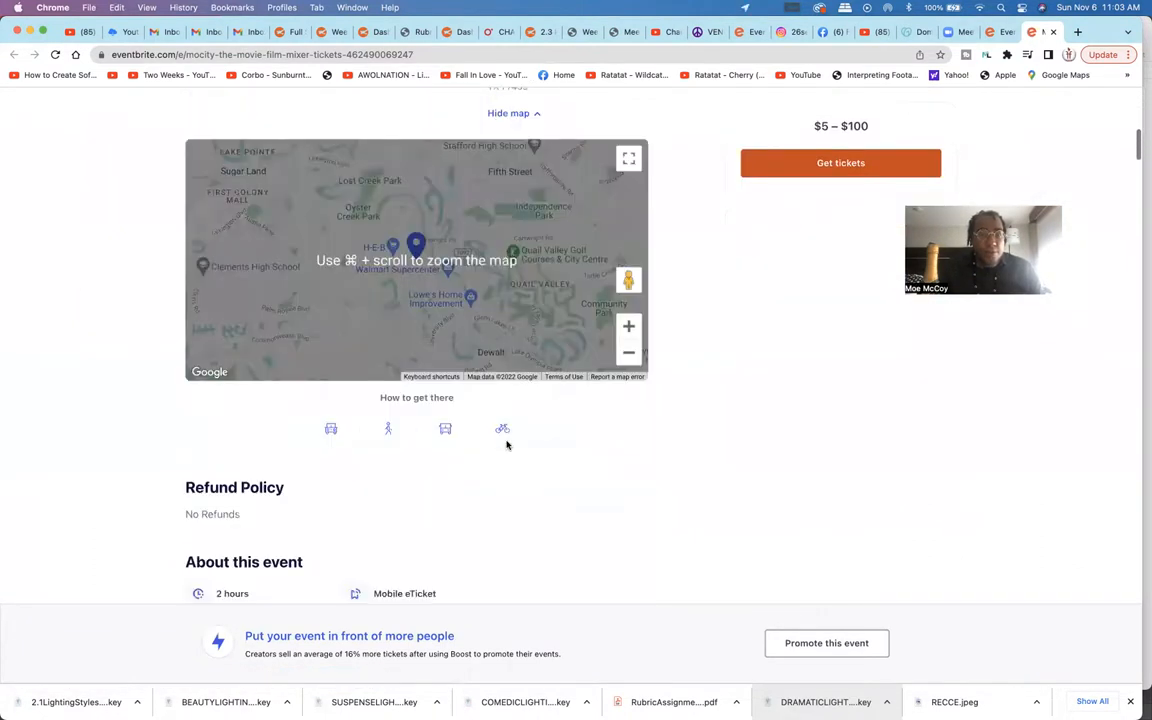
scroll("up", 3)
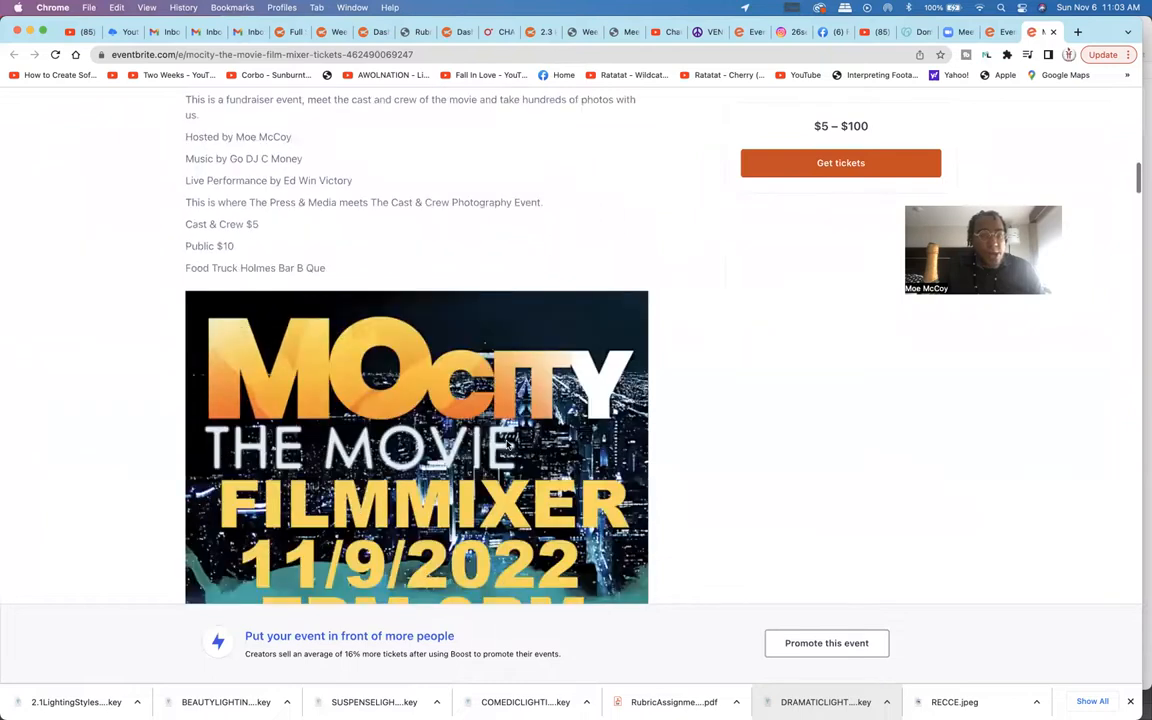
scroll("down", 3)
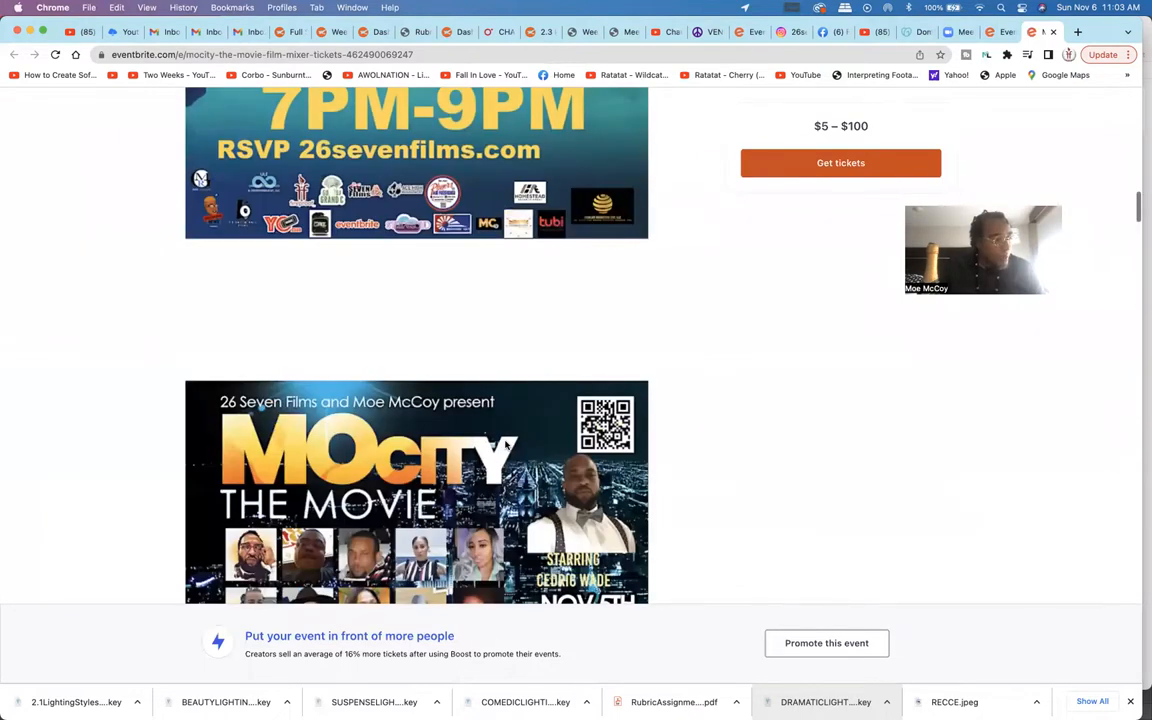
scroll("up", 3)
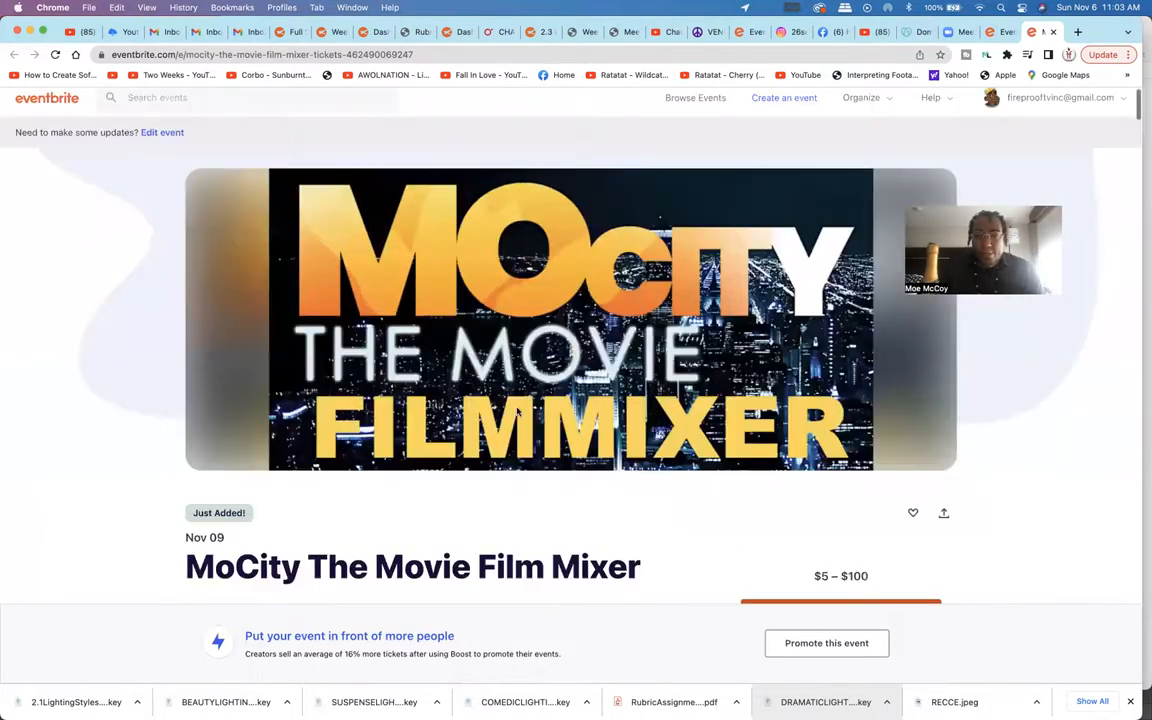
scroll("down", 3)
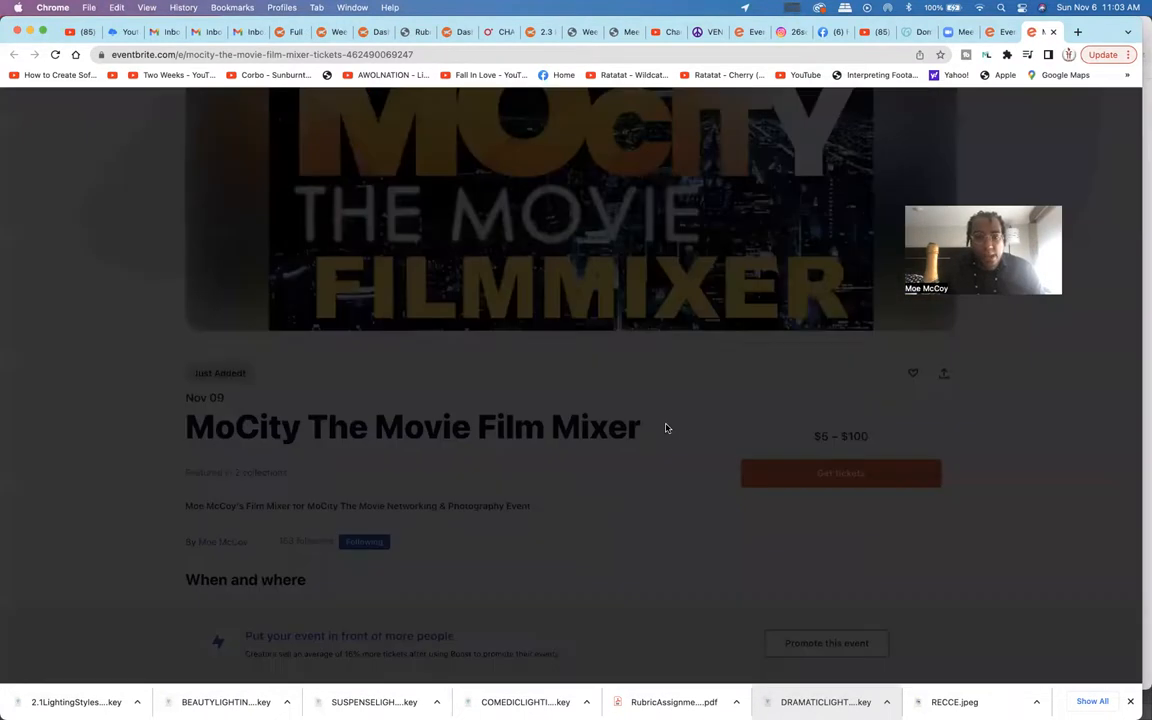
Open Get tickets and check General Admission, Cast & Crew and Photoshoot quantities, leaving them at 0
left_click(840, 473)
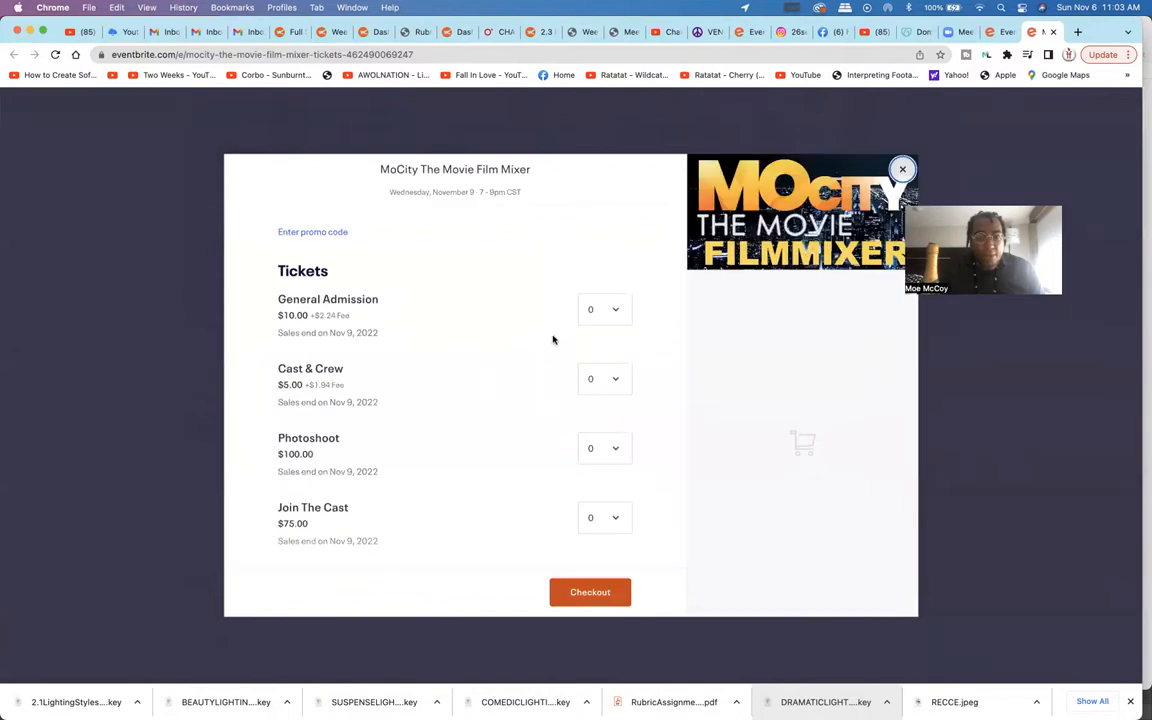
left_click(604, 309)
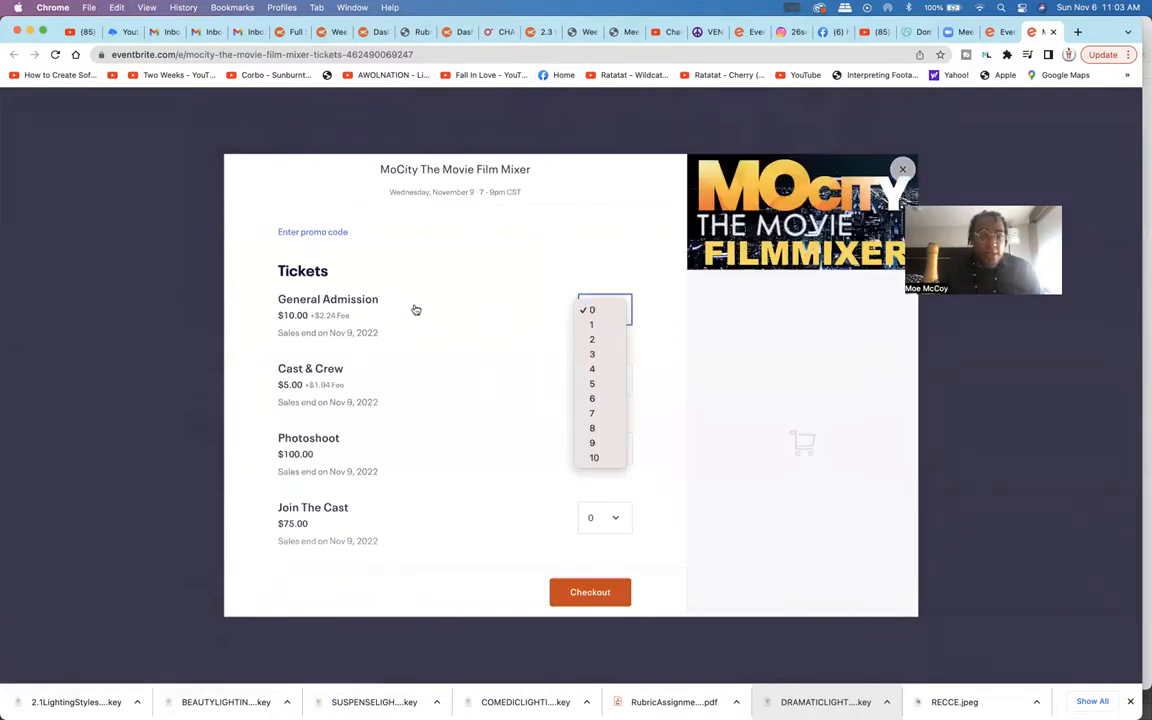
left_click(591, 309)
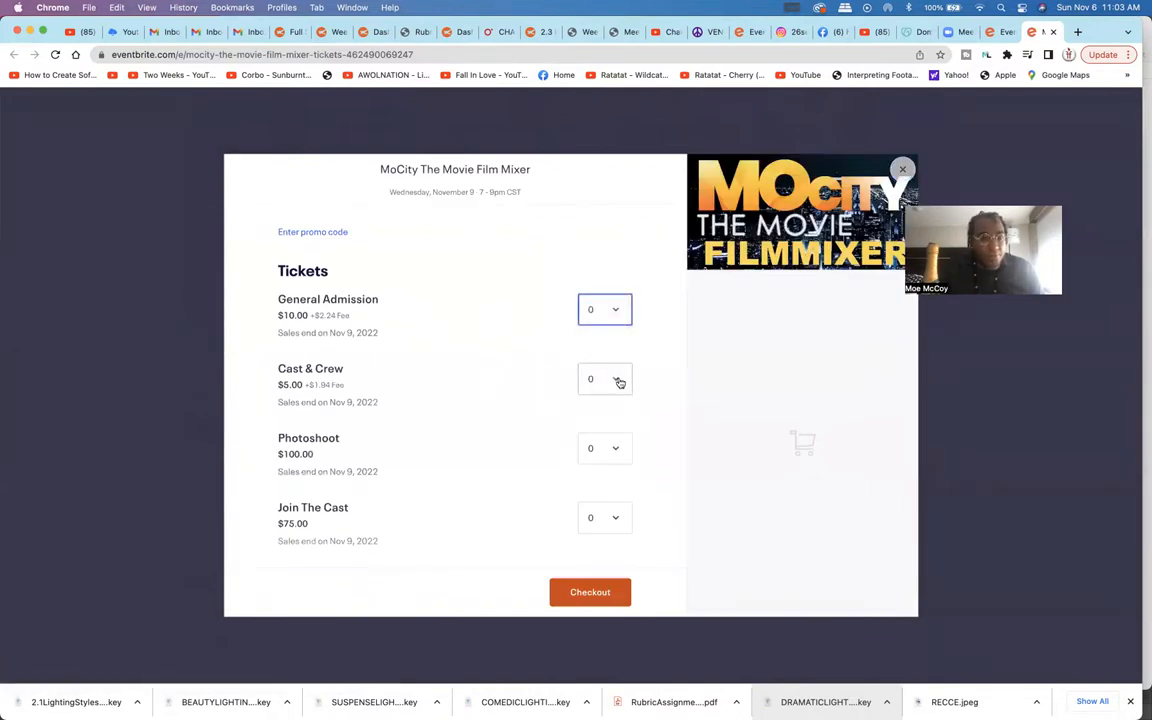
left_click(605, 379)
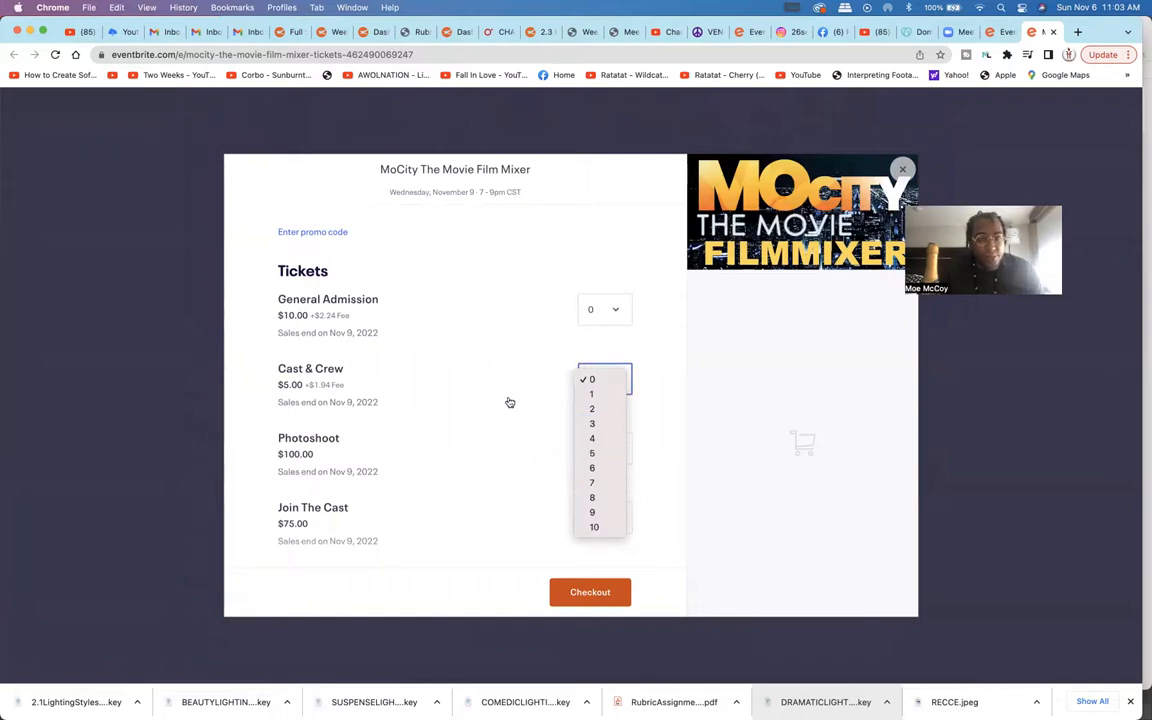
left_click(604, 378)
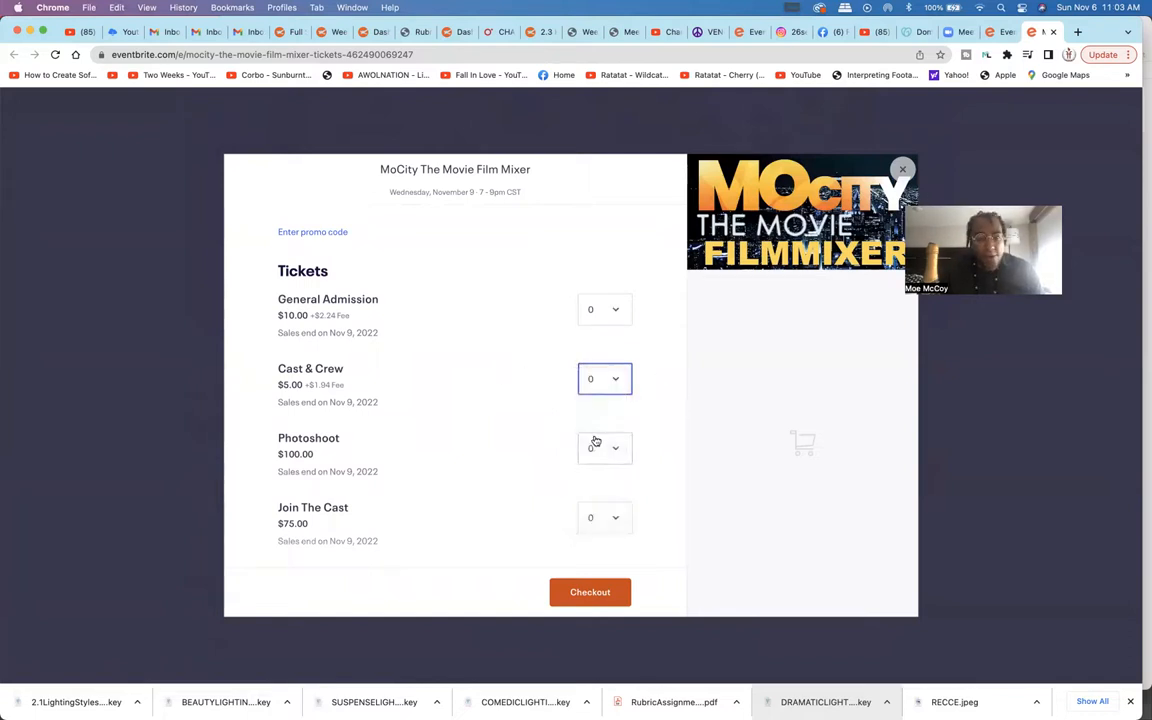
left_click(604, 447)
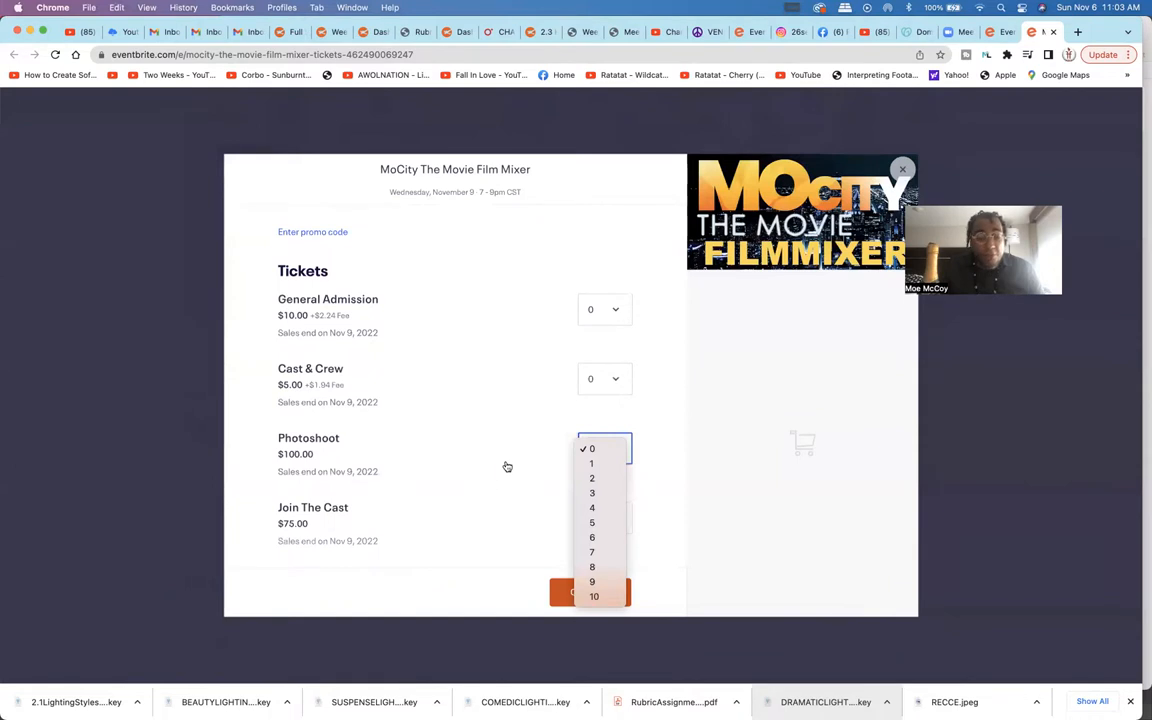
mouse_move(592, 522)
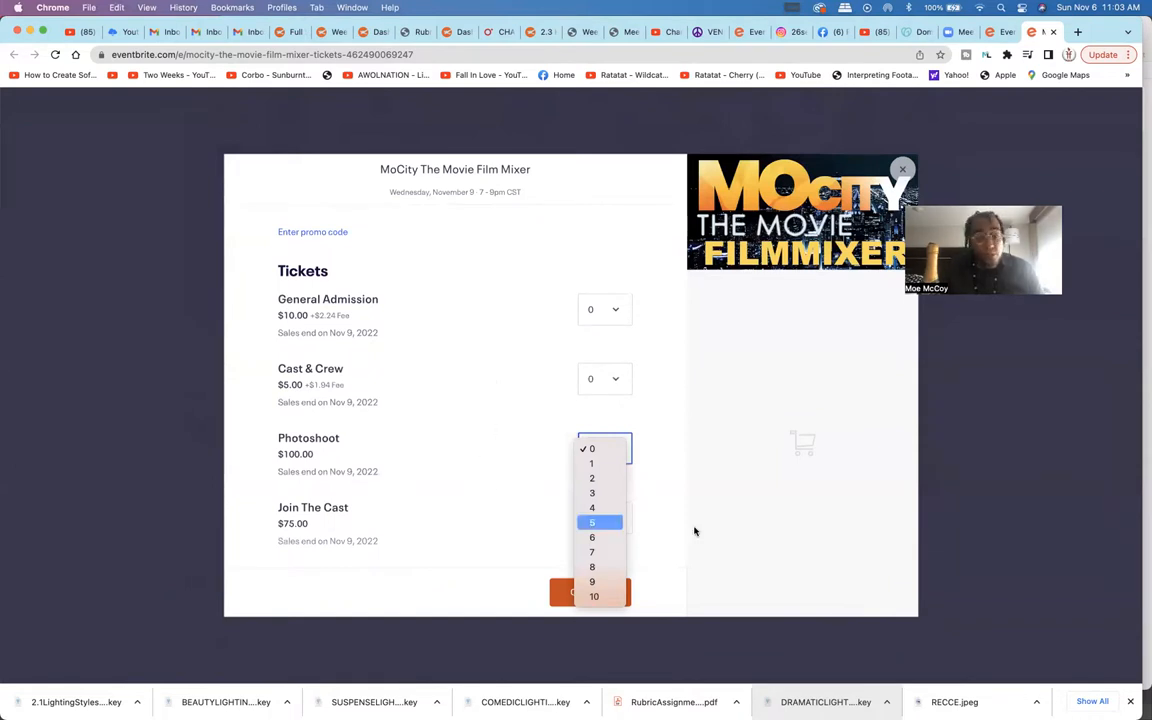
mouse_move(652, 437)
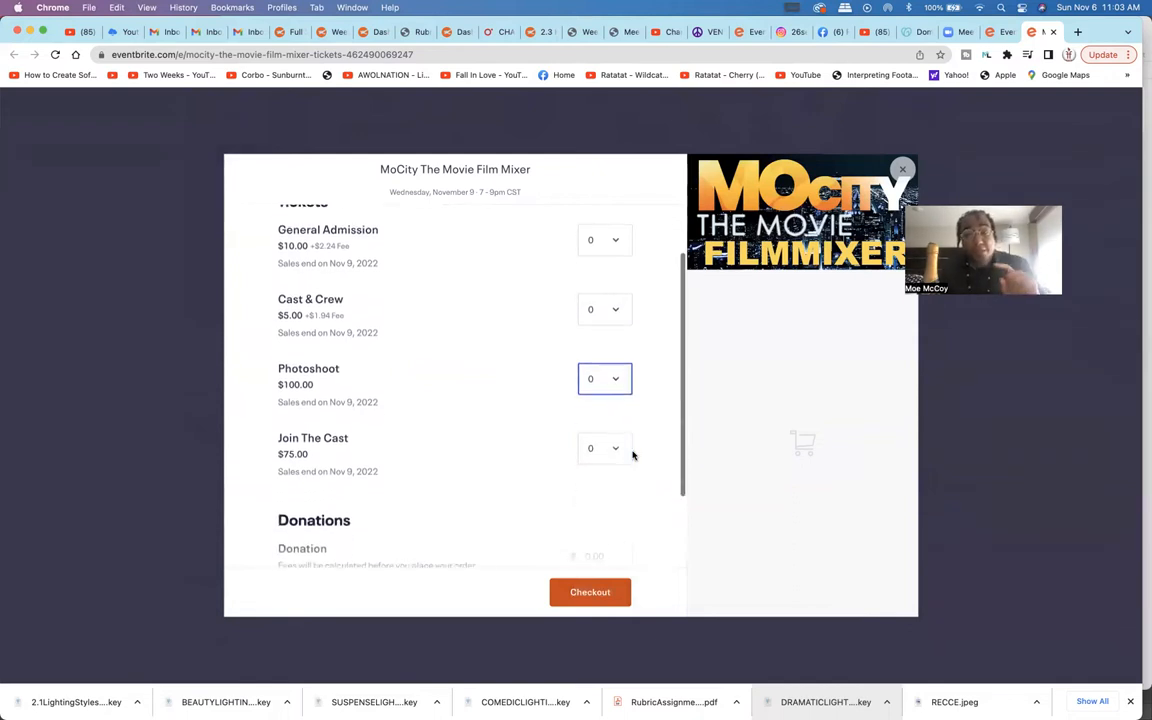
Scroll to Donations and attempt checkout with zero tickets, triggering the minimum-ticket notice
scroll("down", 3)
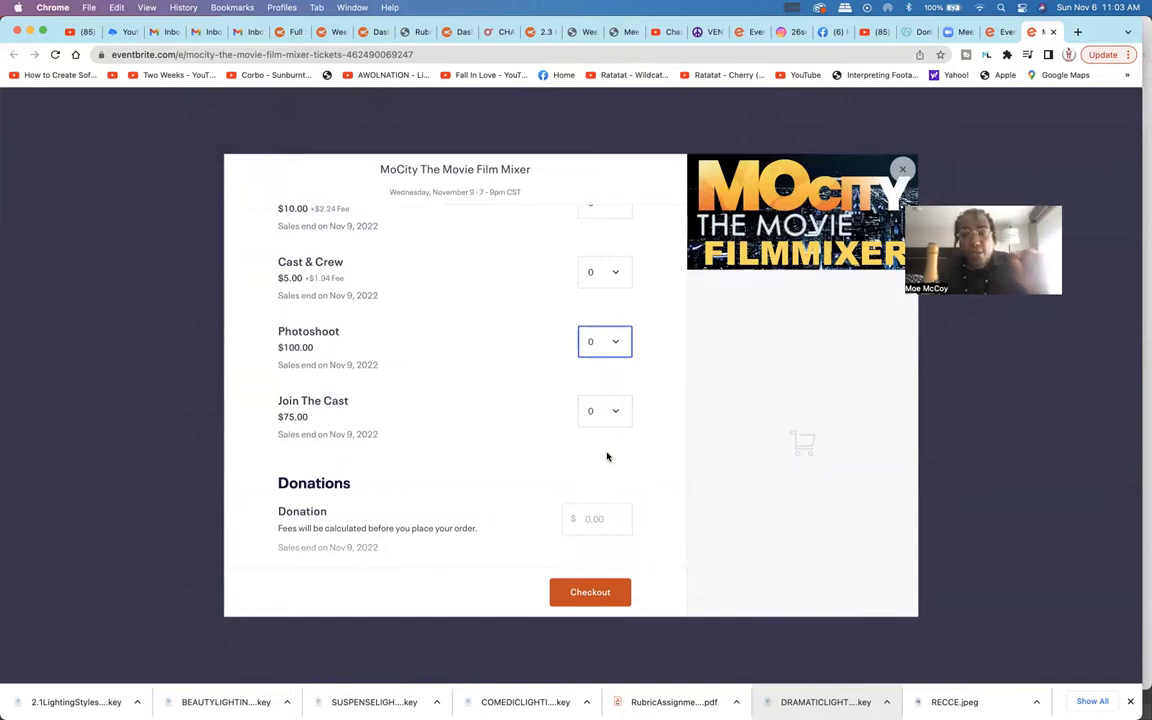
scroll("down", 3)
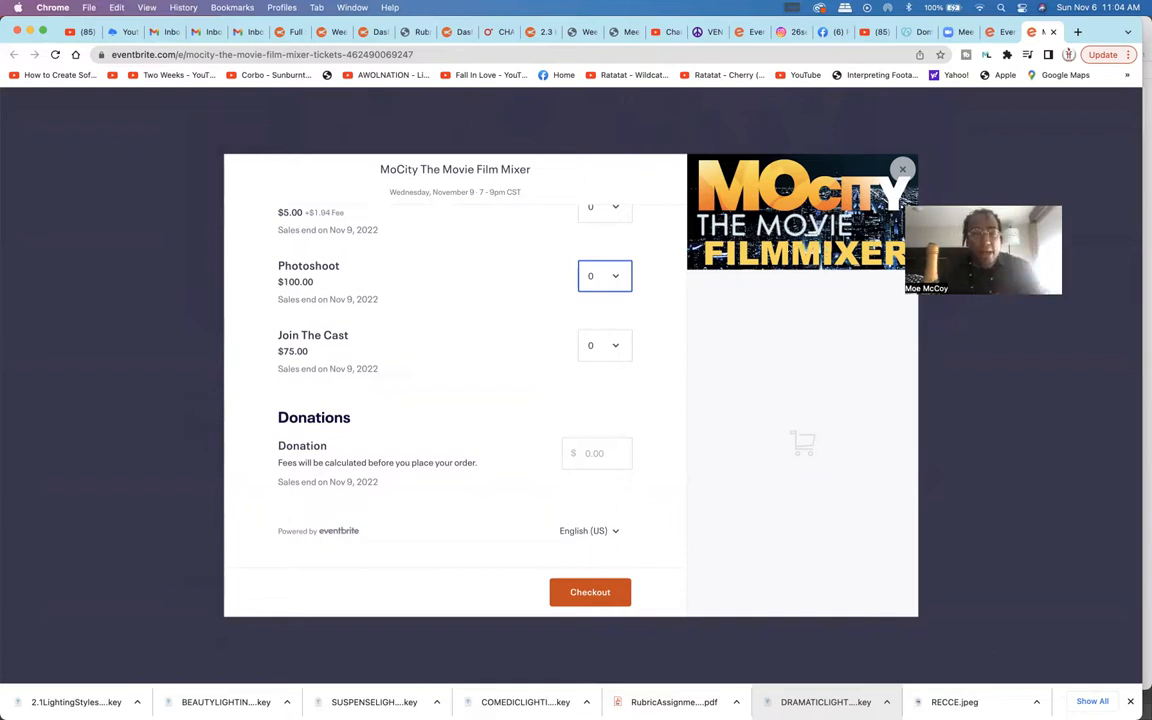
mouse_move(642, 566)
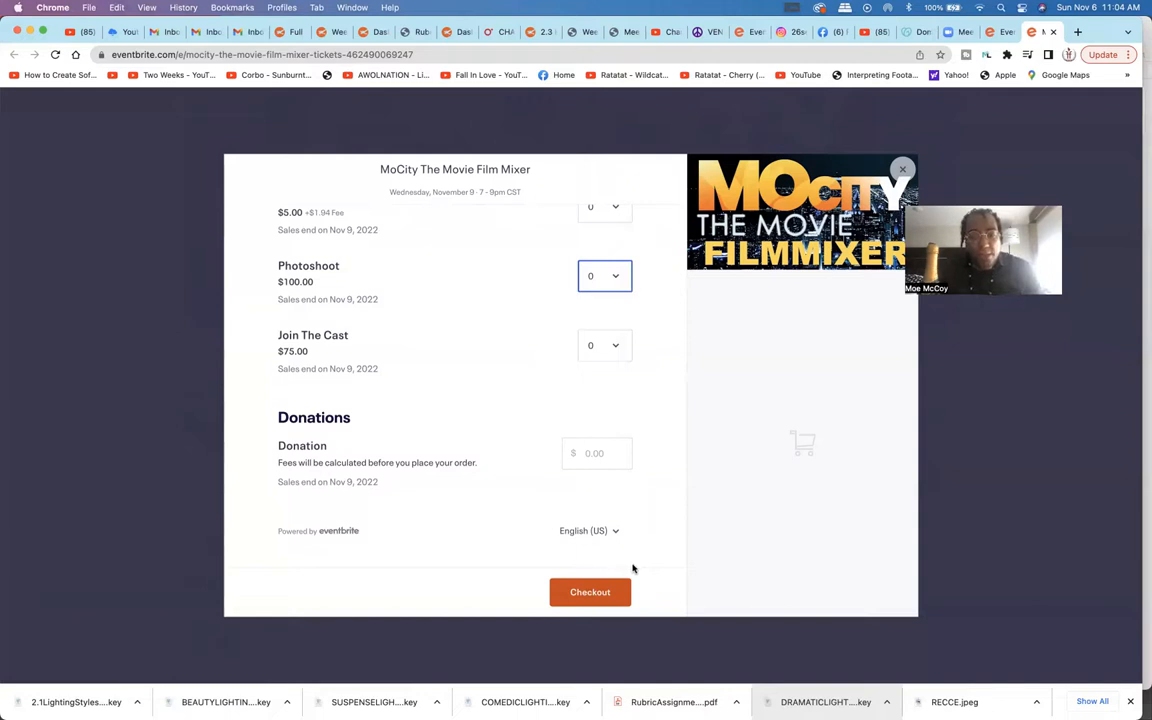
left_click(589, 591)
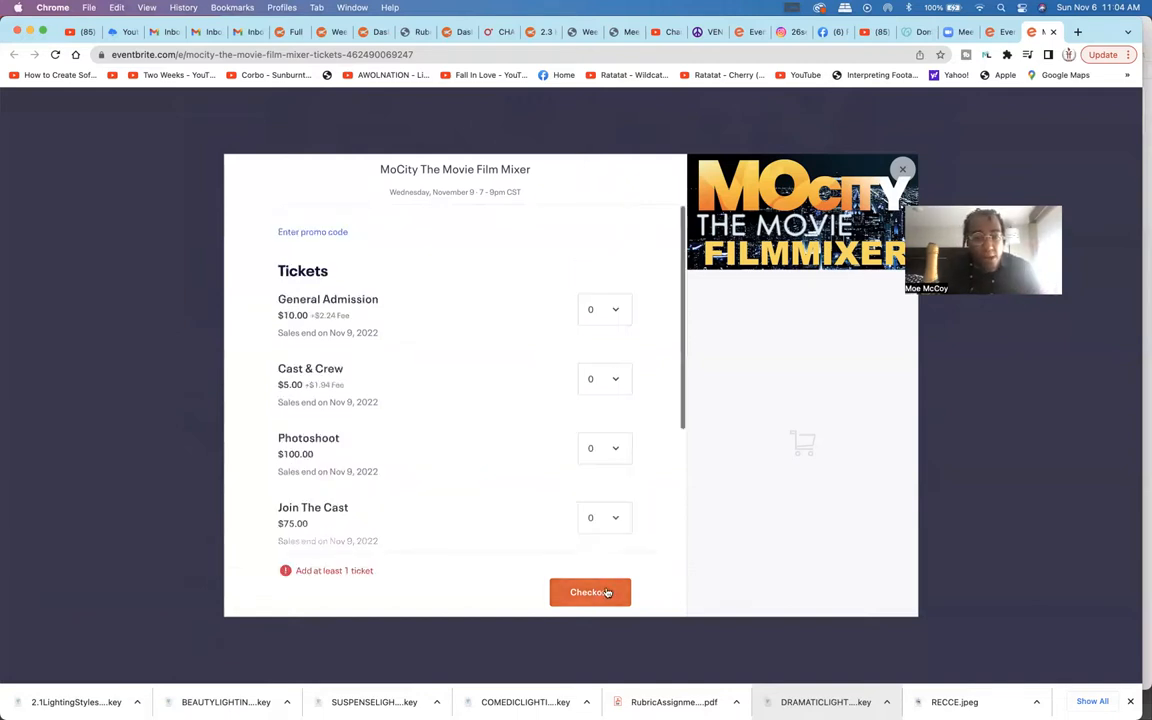